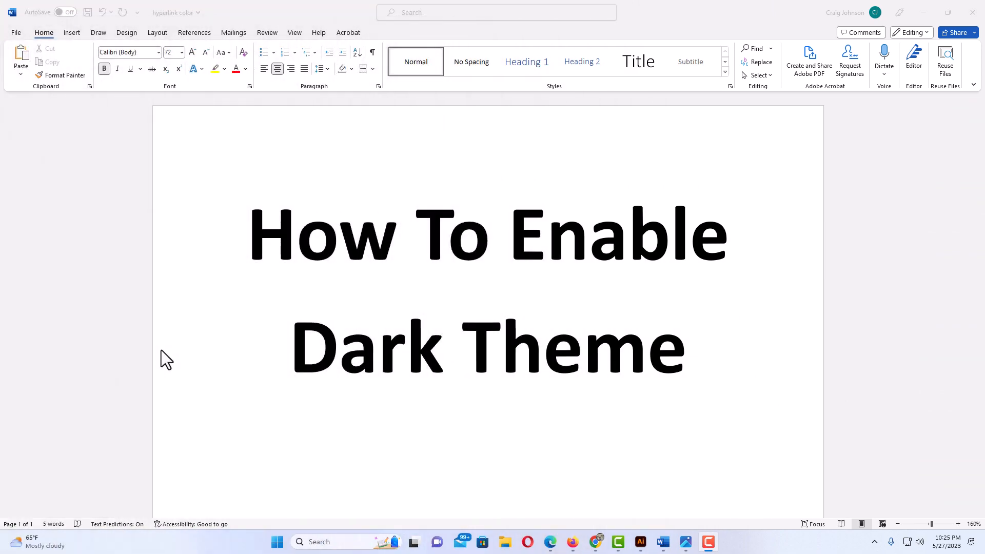
mouse_move(174, 360)
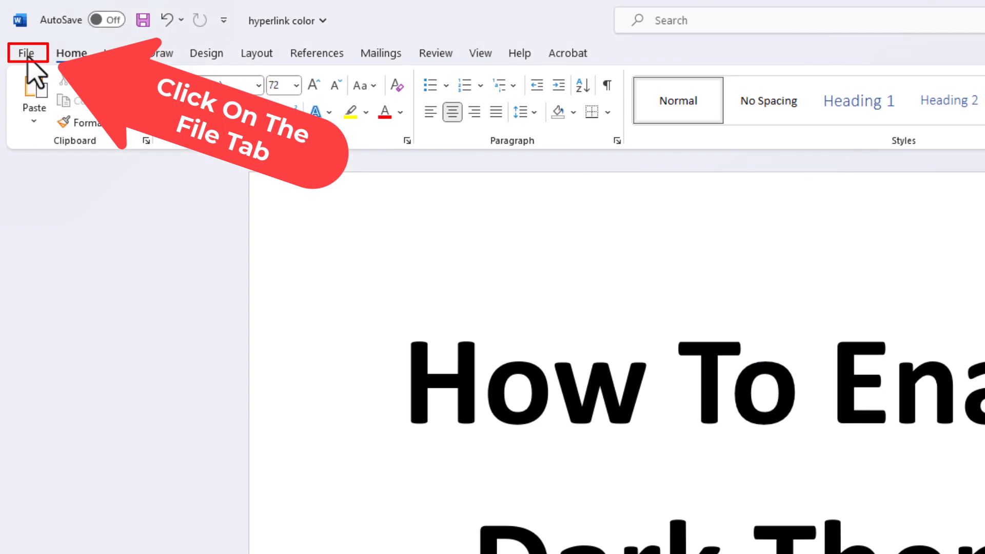
Reach Word Options from the File backstage, landing on the General page
left_click(27, 53)
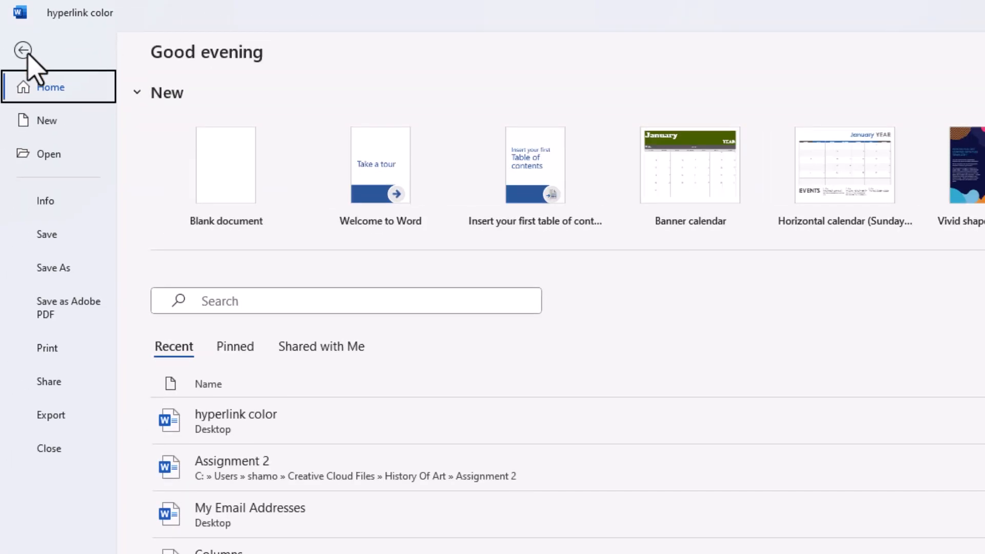
scroll("down", 3)
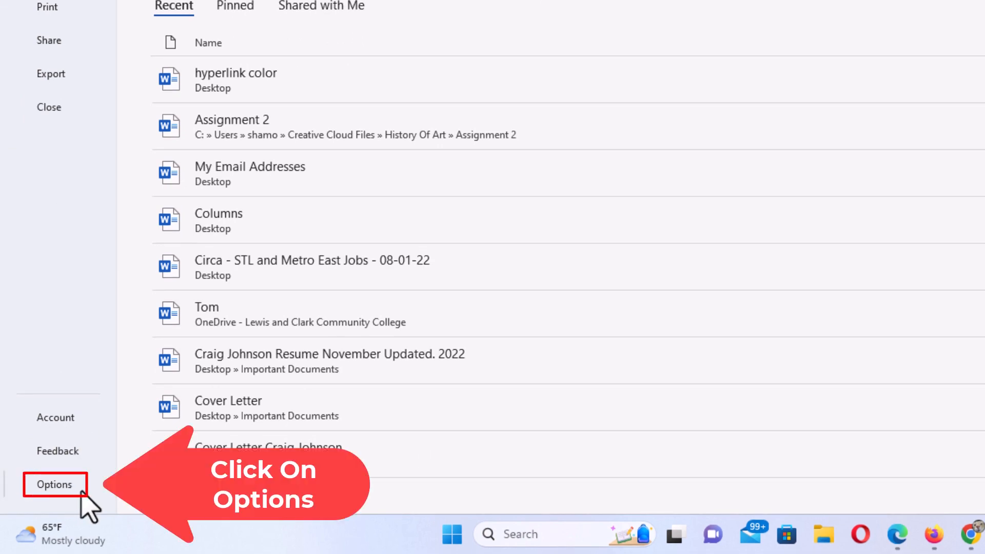
left_click(54, 484)
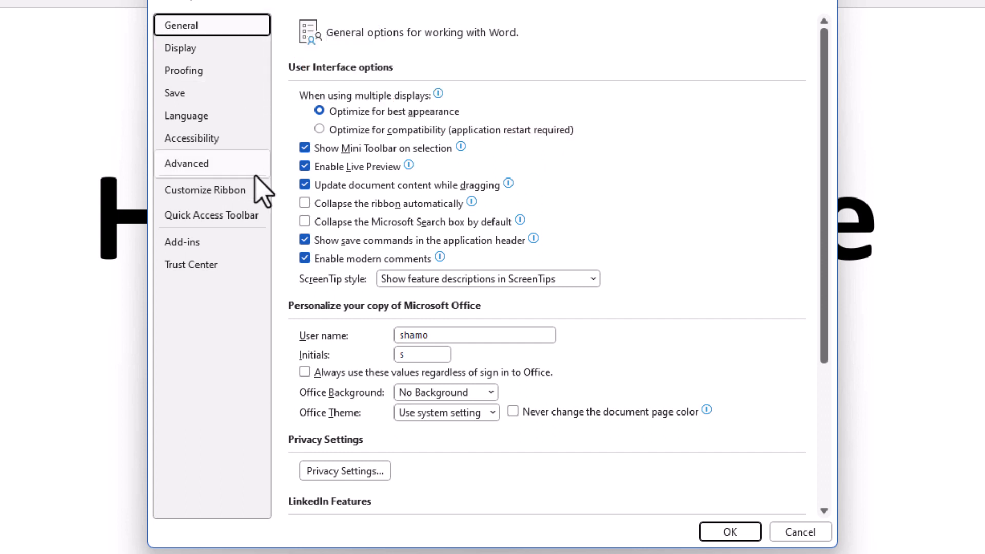
mouse_move(321, 437)
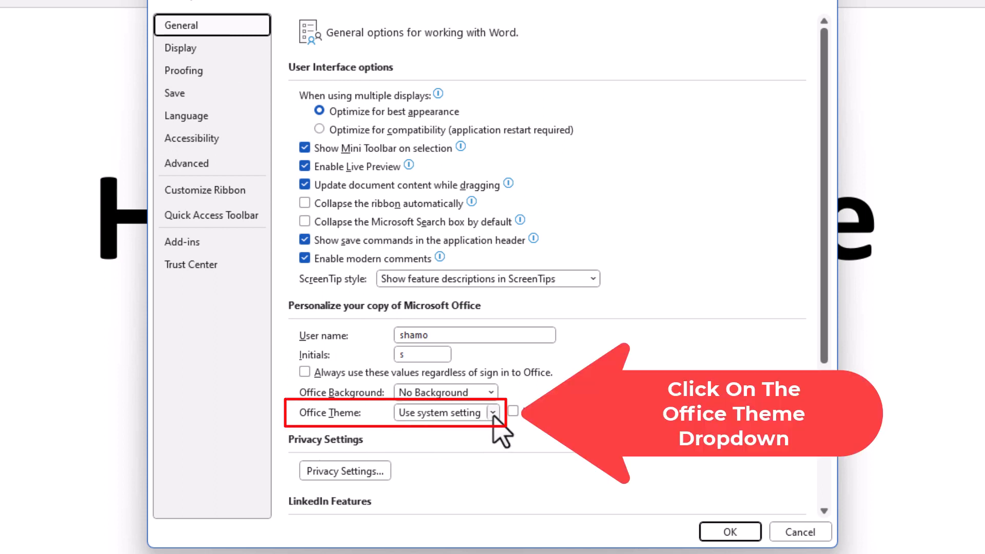
Choose Black as the Office Theme and confirm with OK
left_click(492, 413)
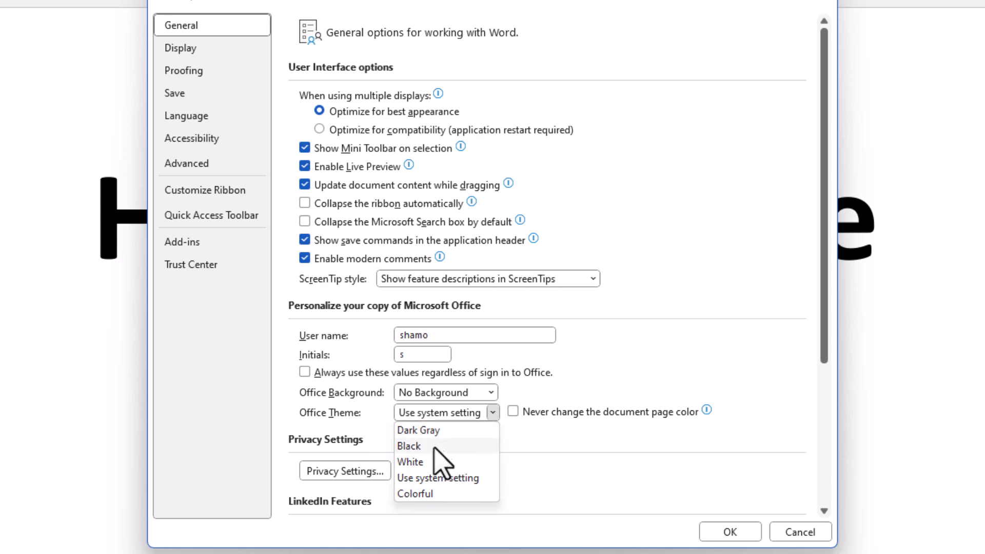
left_click(410, 446)
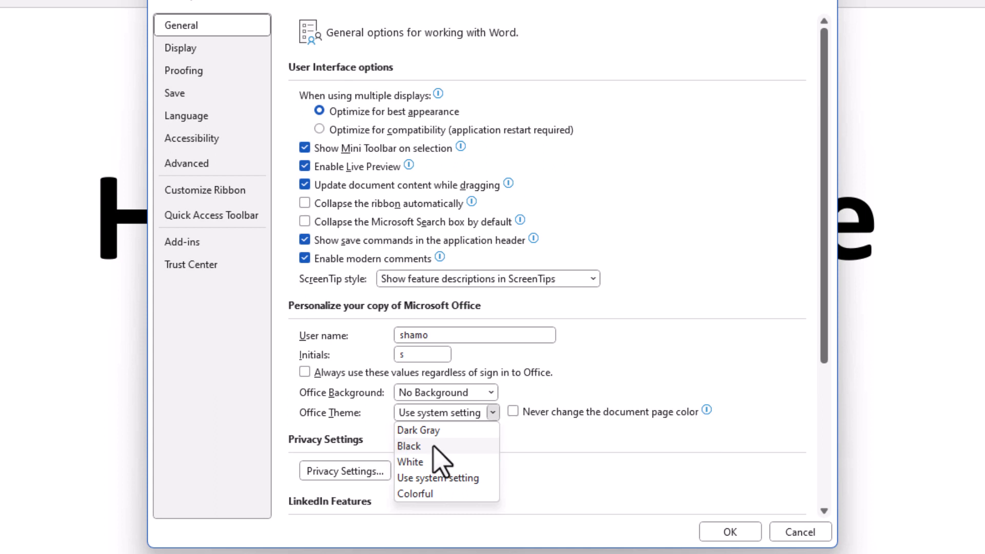
left_click(409, 445)
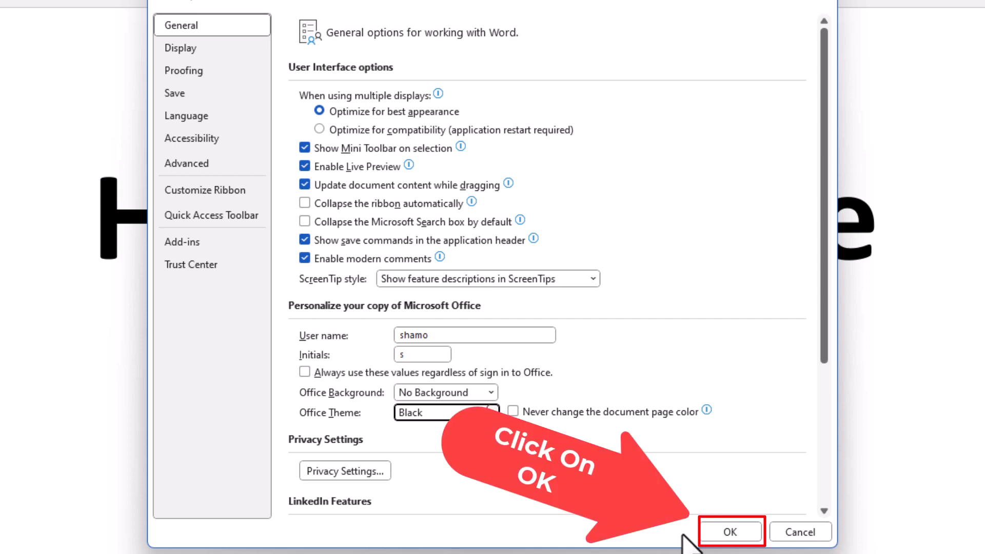
left_click(730, 532)
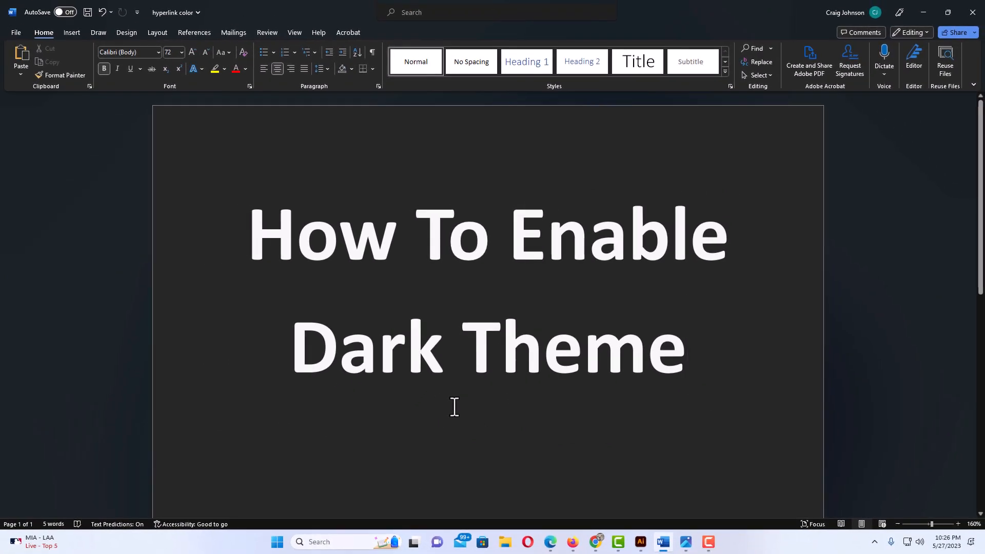
Place the cursor back in the document, now shown in the Black theme
left_click(687, 345)
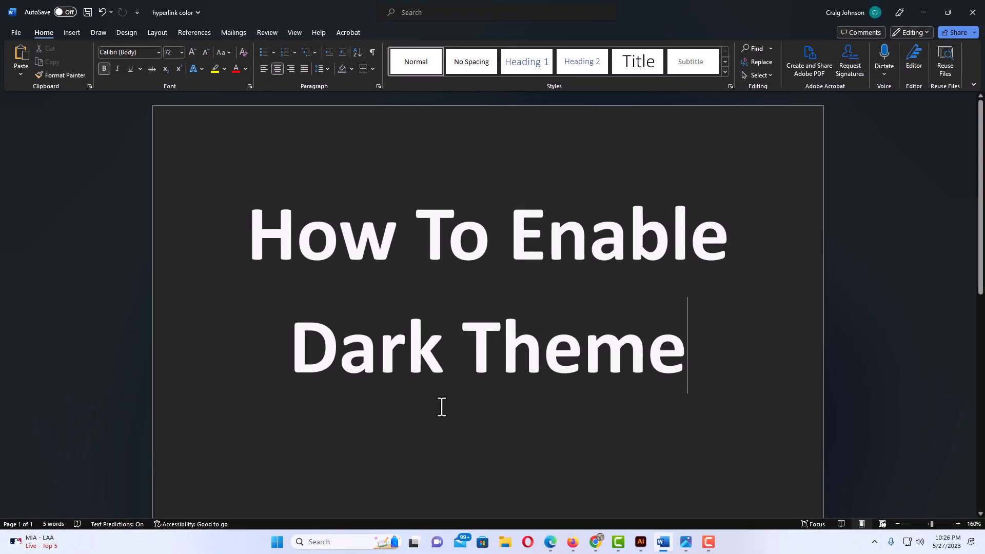